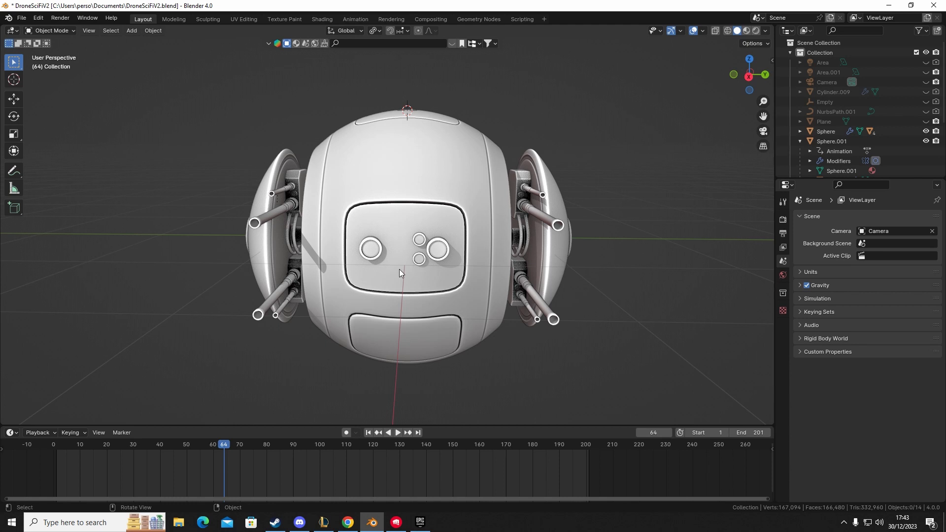
mouse_move(408, 265)
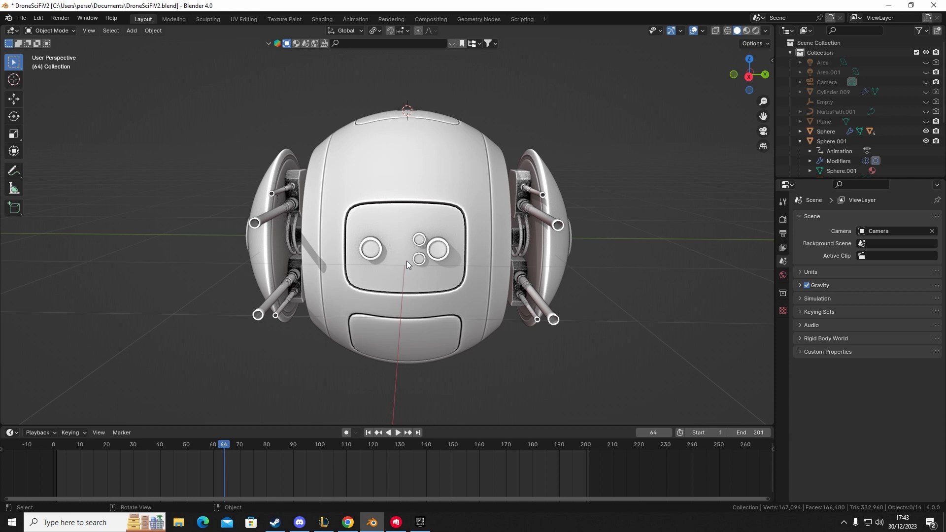
mouse_move(420, 258)
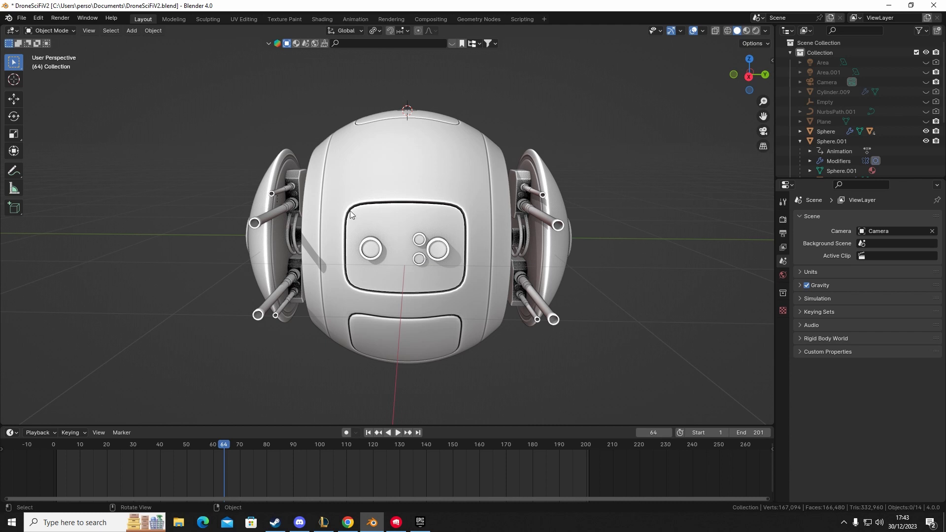
mouse_move(380, 251)
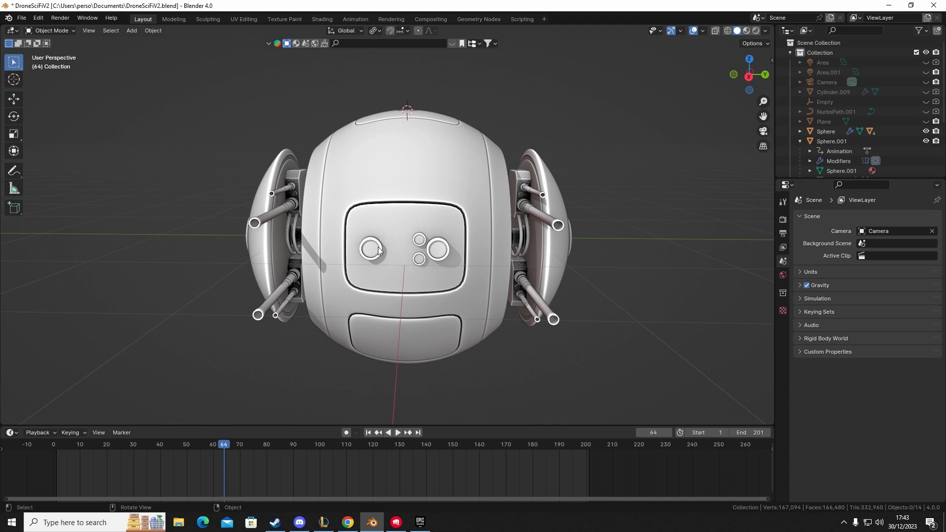
mouse_move(520, 202)
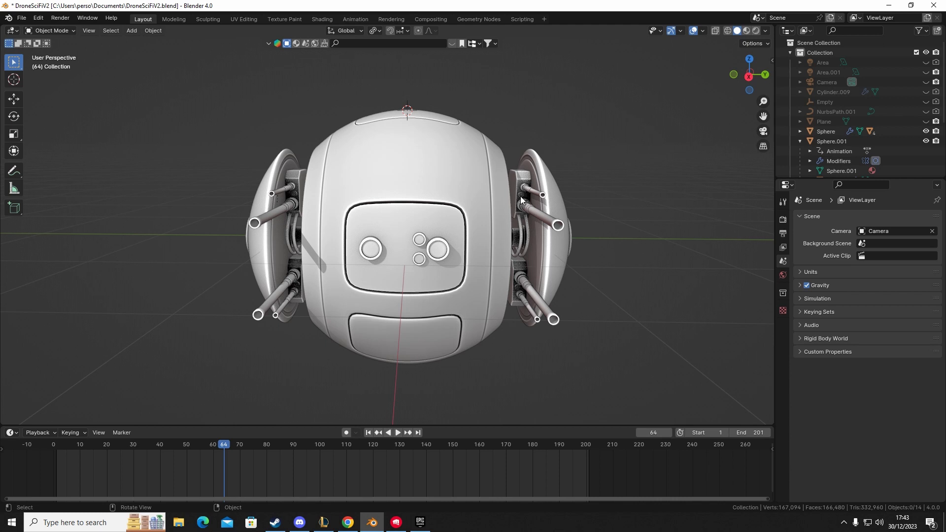
mouse_move(529, 190)
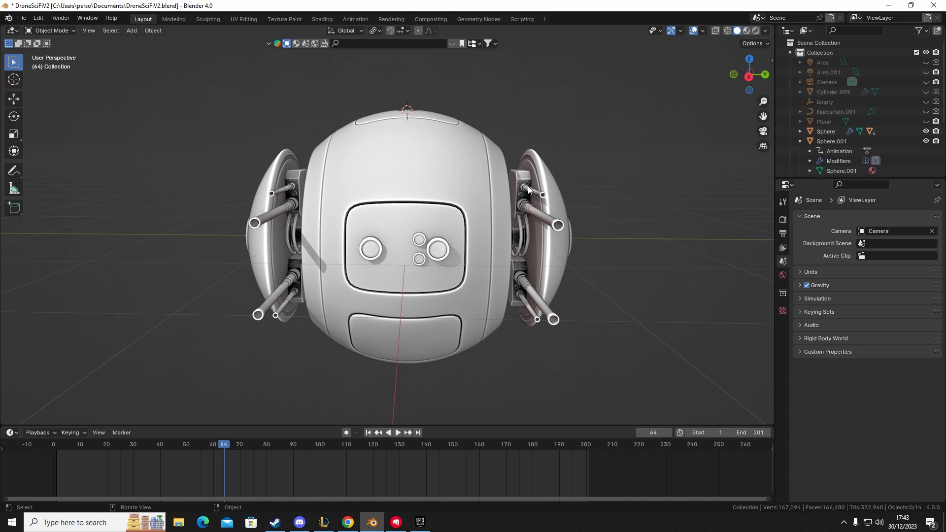
mouse_move(525, 227)
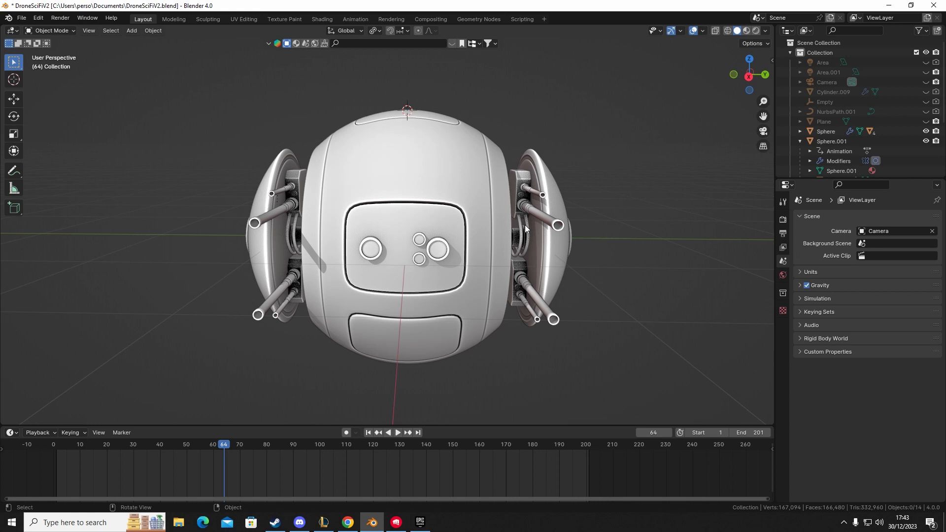
mouse_move(286, 300)
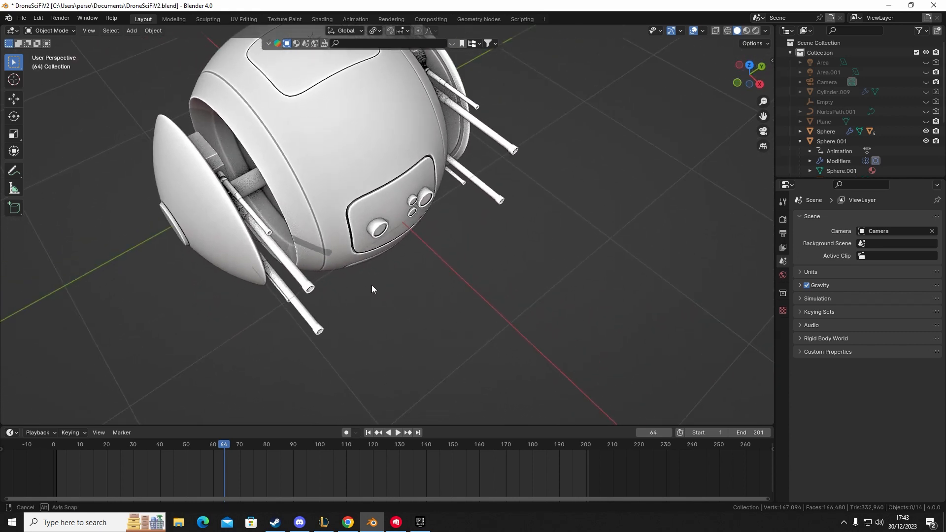
Step: Scrub the timeline through frames 38, 11, 61 and later to watch the cannons retract and extend
click(397, 432)
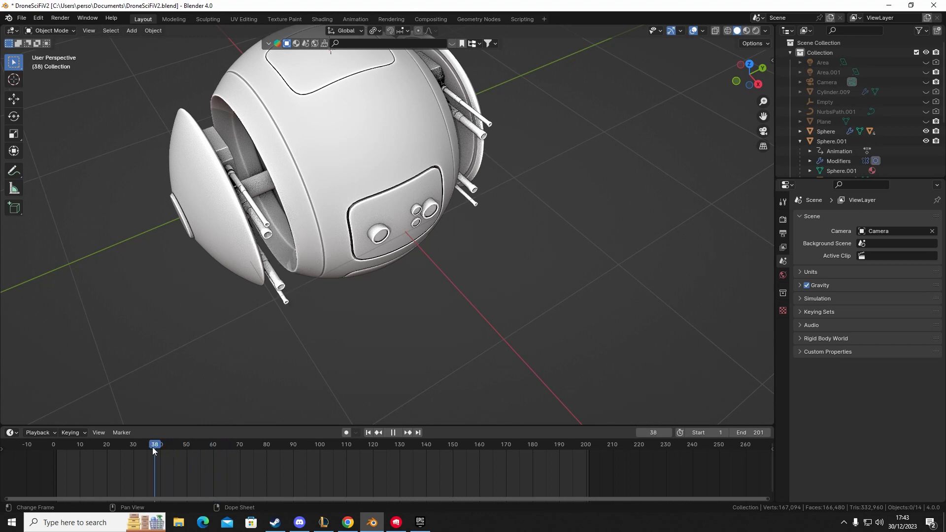
click(82, 445)
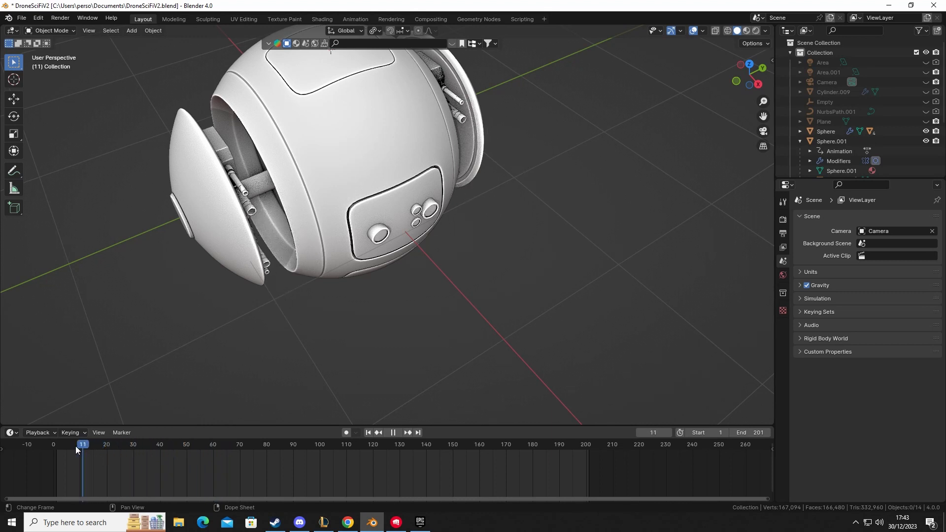
click(216, 444)
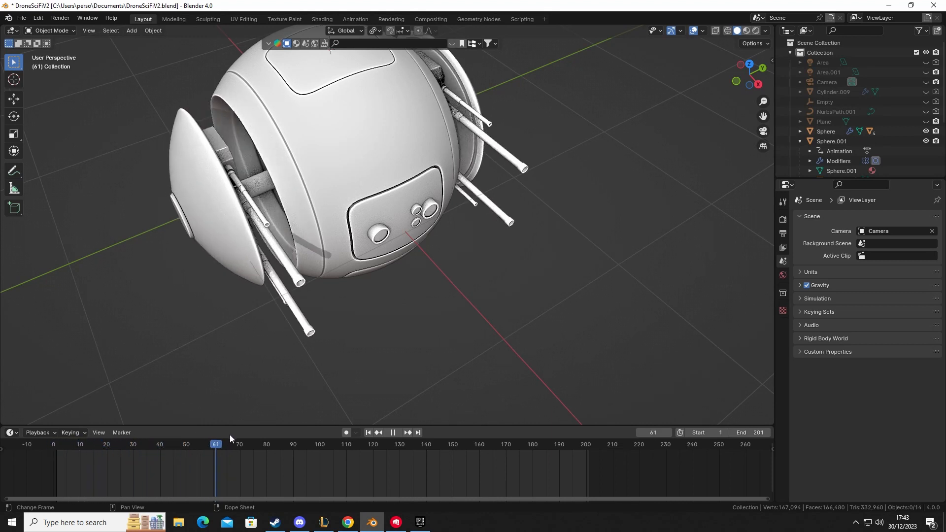
click(394, 445)
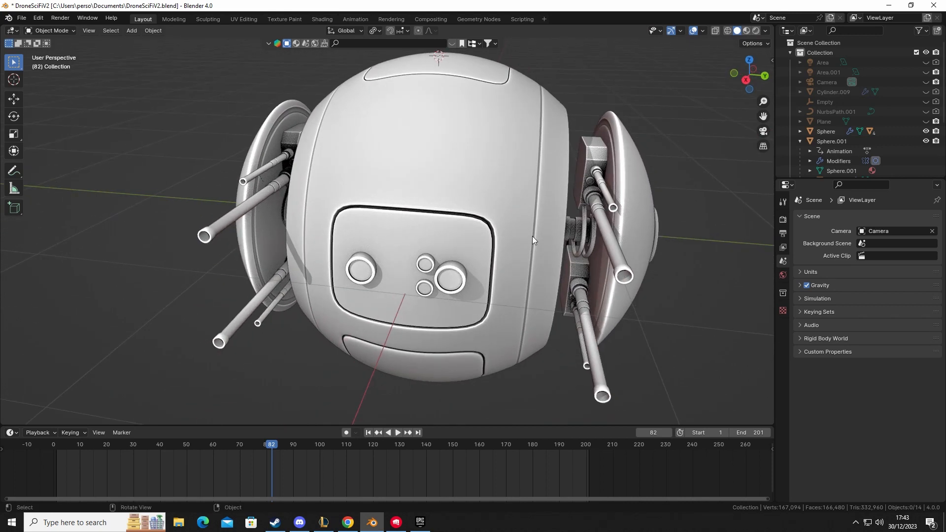
mouse_move(561, 255)
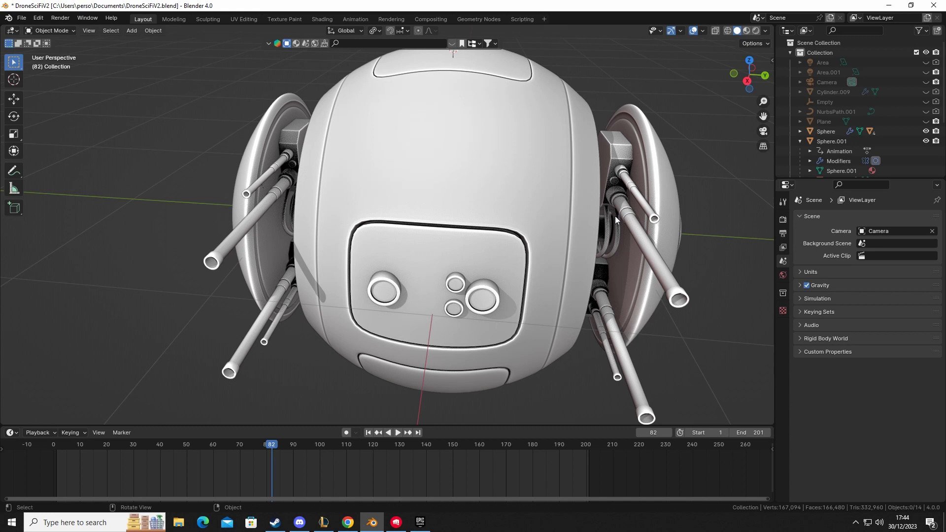
mouse_move(608, 216)
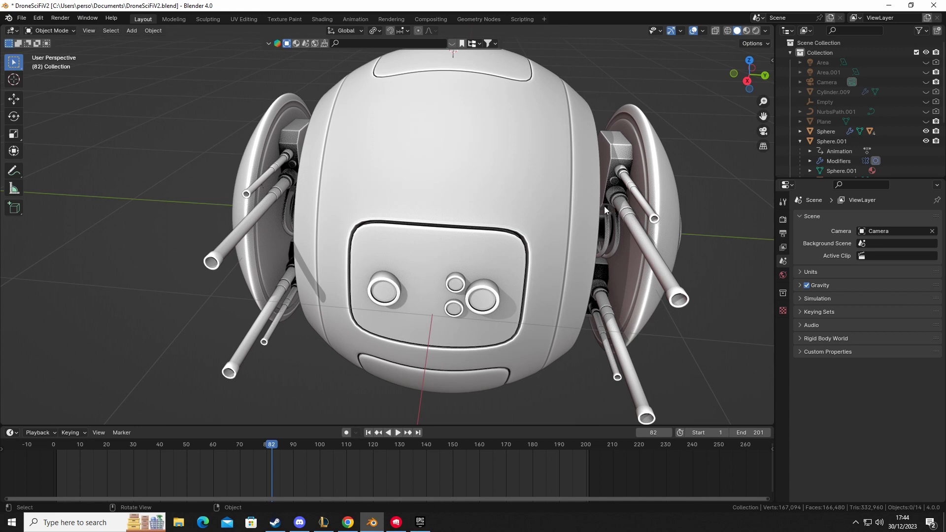
mouse_move(240, 213)
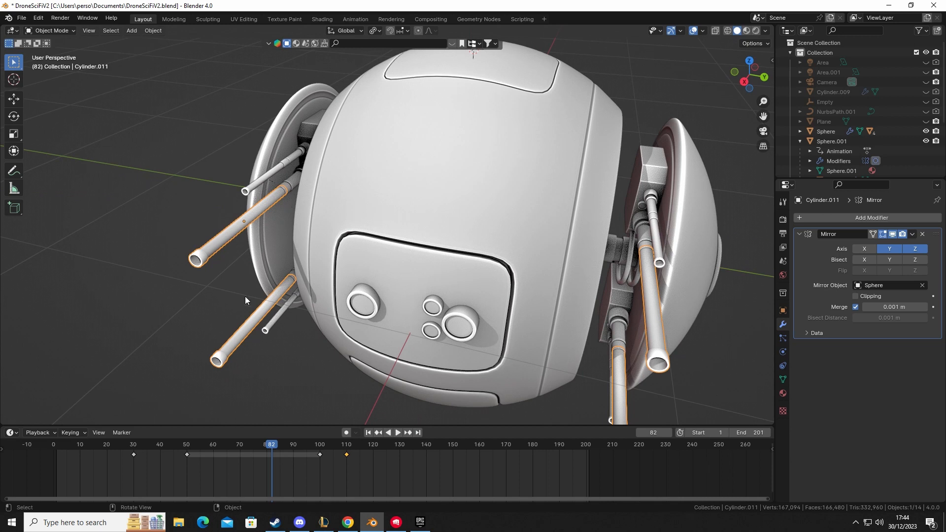
Step: Move Cylinder.011's cannon barrels a tiny distance along global X and confirm
key(g)
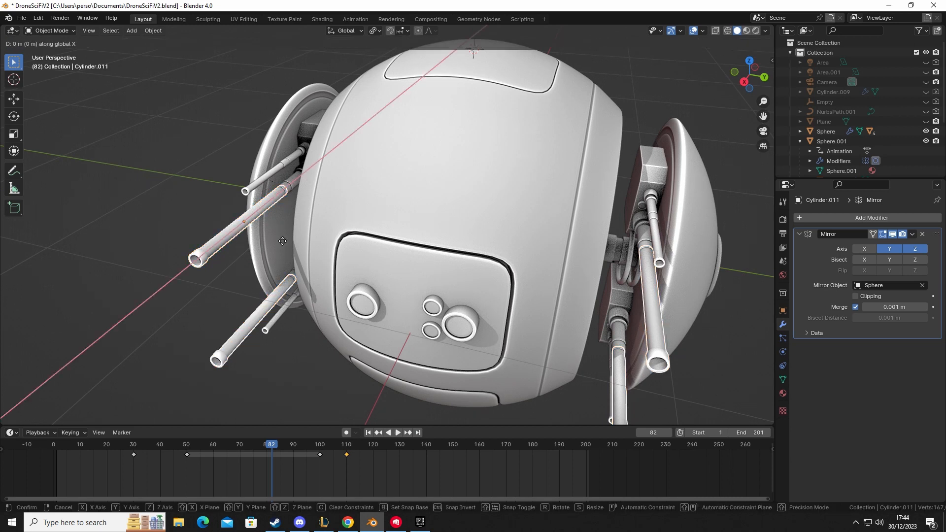
mouse_move(294, 244)
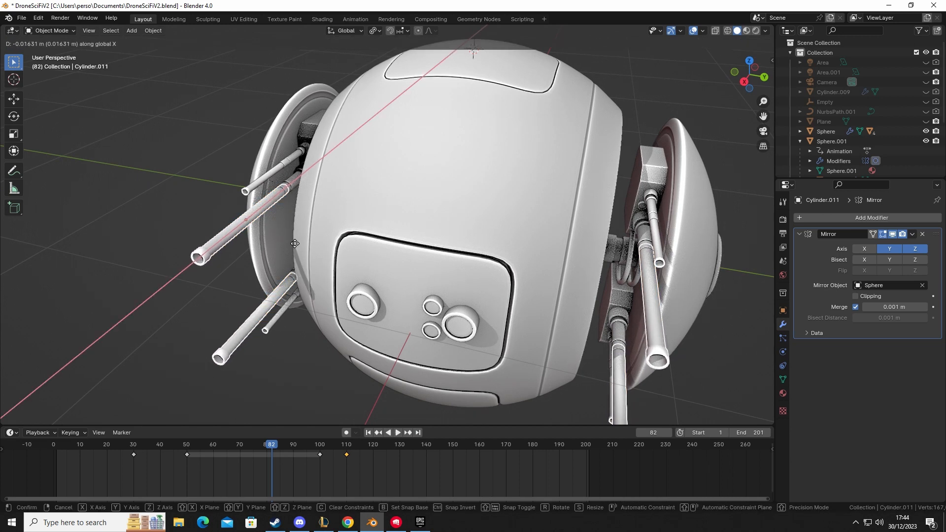
click(228, 294)
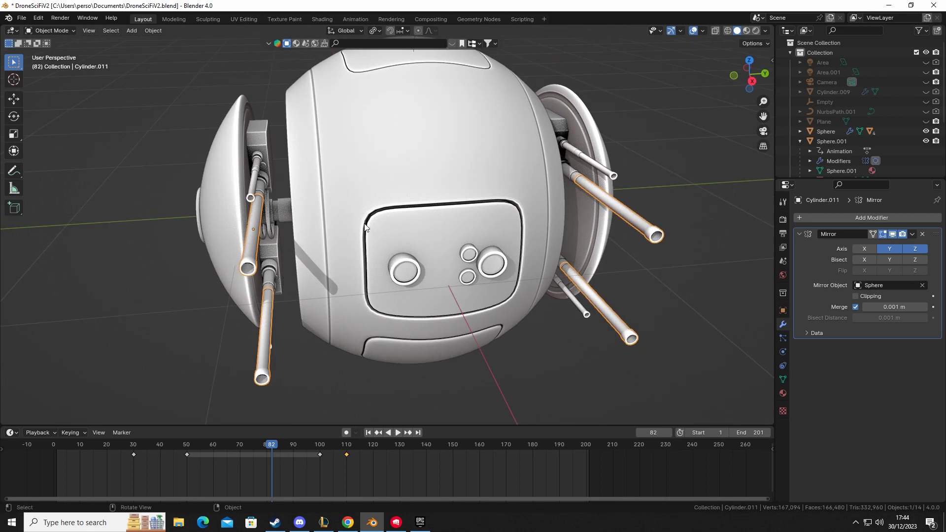
mouse_move(313, 236)
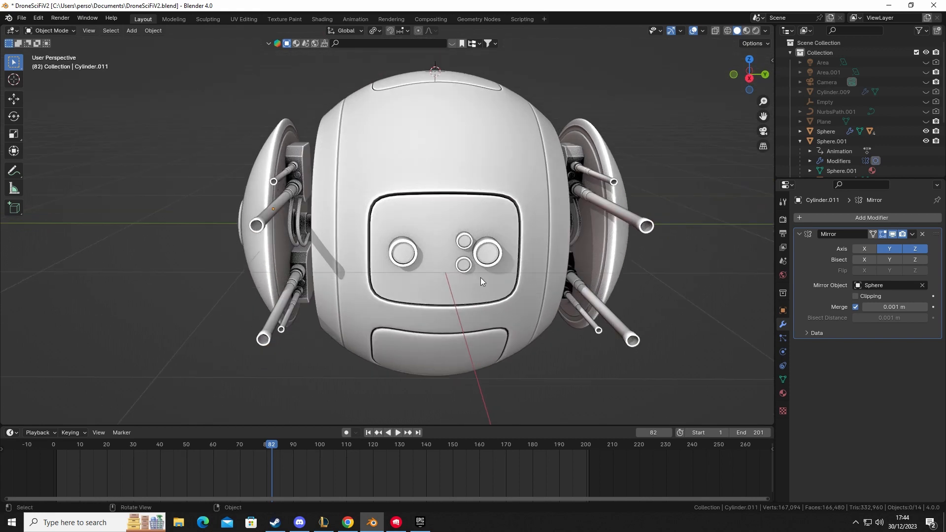
mouse_move(485, 279)
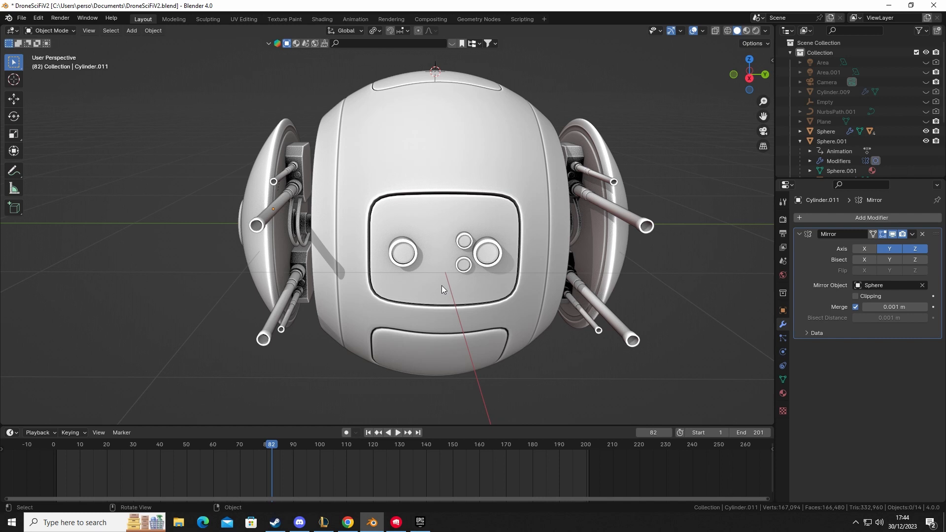
mouse_move(490, 286)
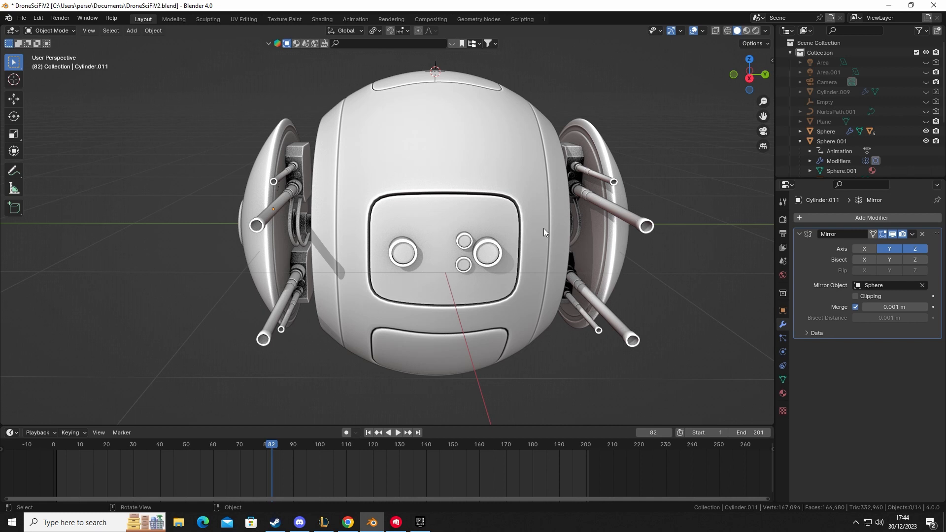
mouse_move(408, 222)
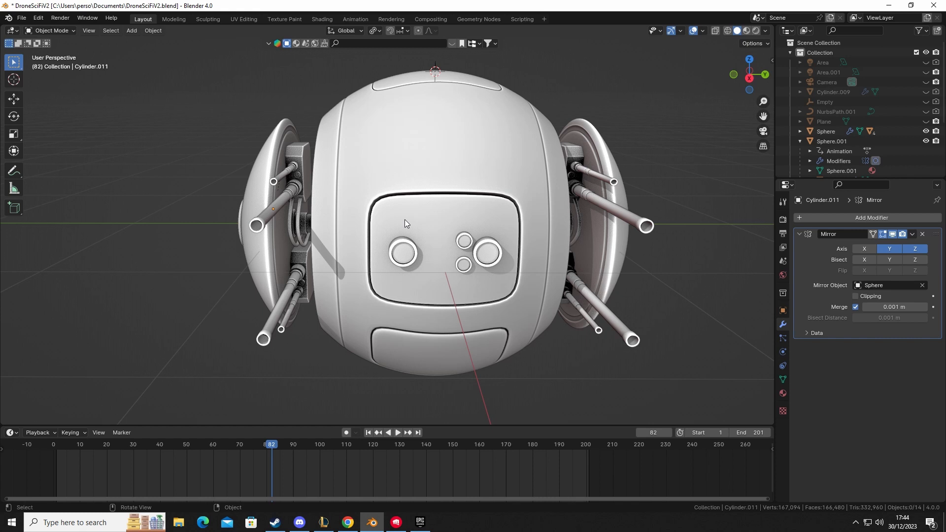
mouse_move(439, 138)
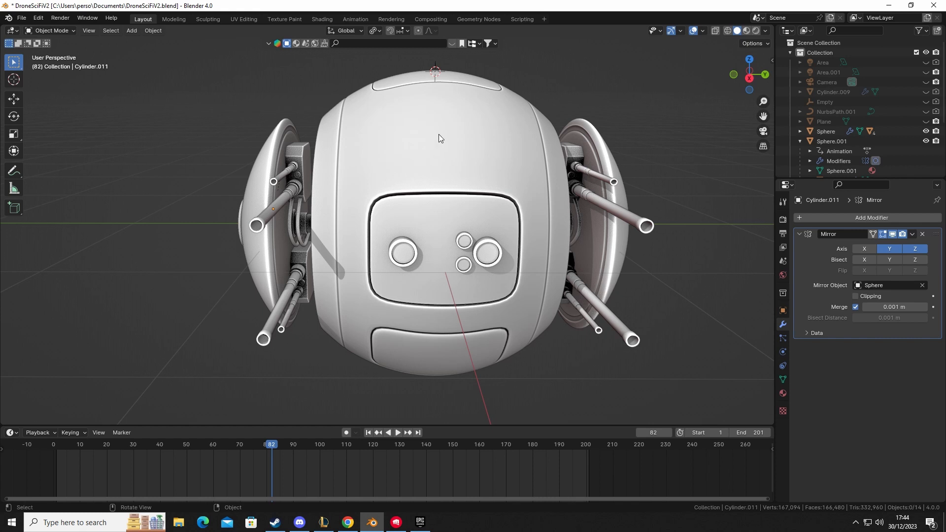
mouse_move(382, 238)
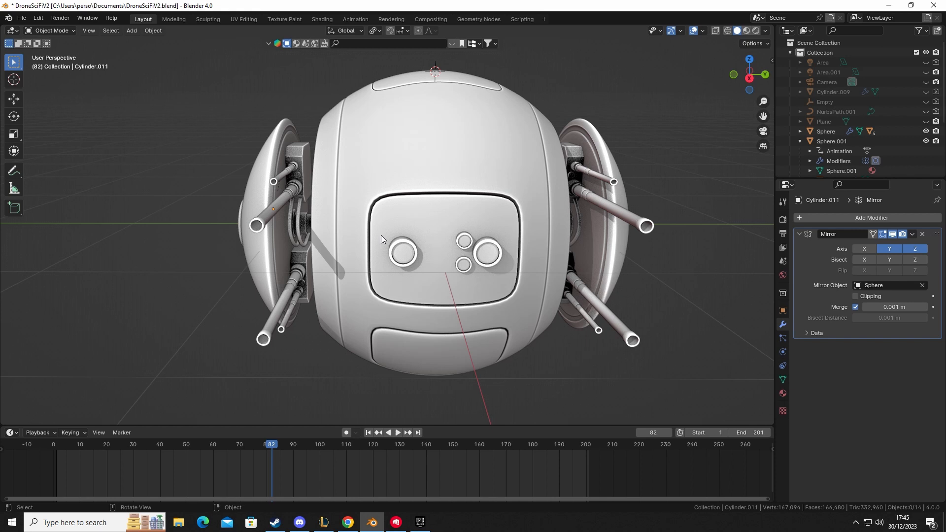
mouse_move(378, 241)
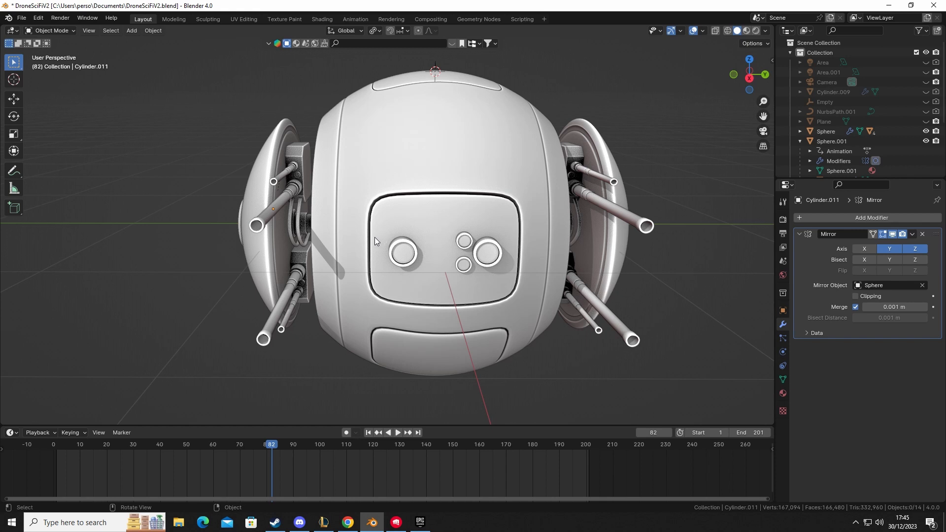